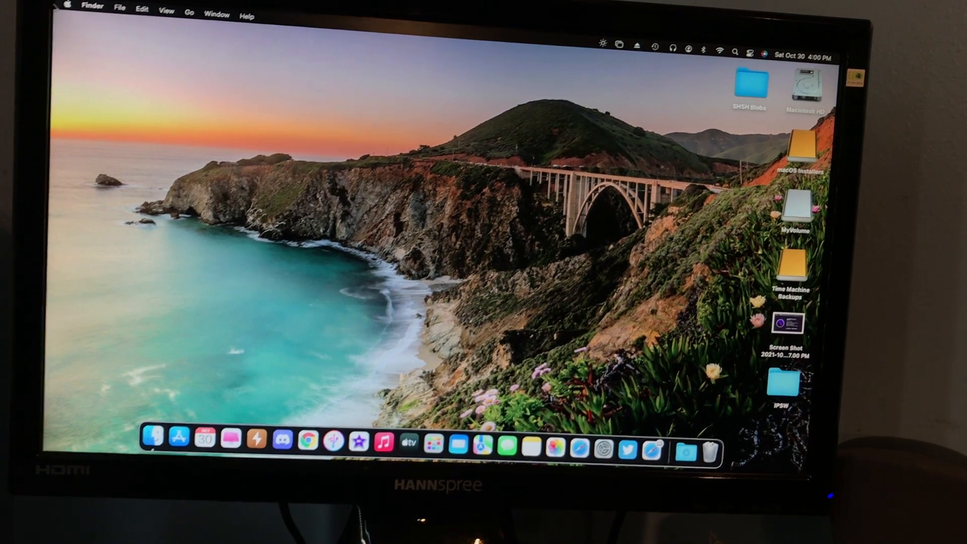
mouse_move(434, 441)
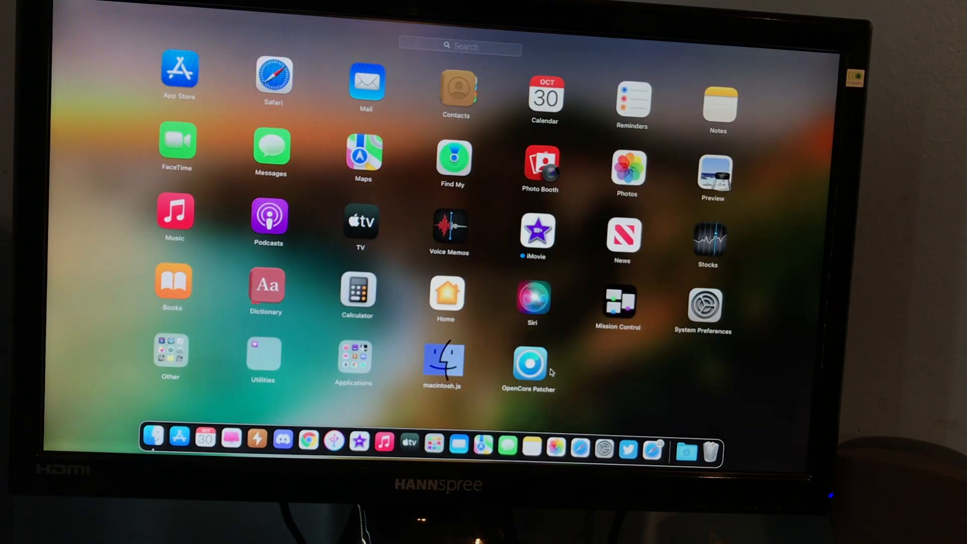
Launch OpenCore Patcher, choose system volume patching and answer the administrator prompt
click(529, 360)
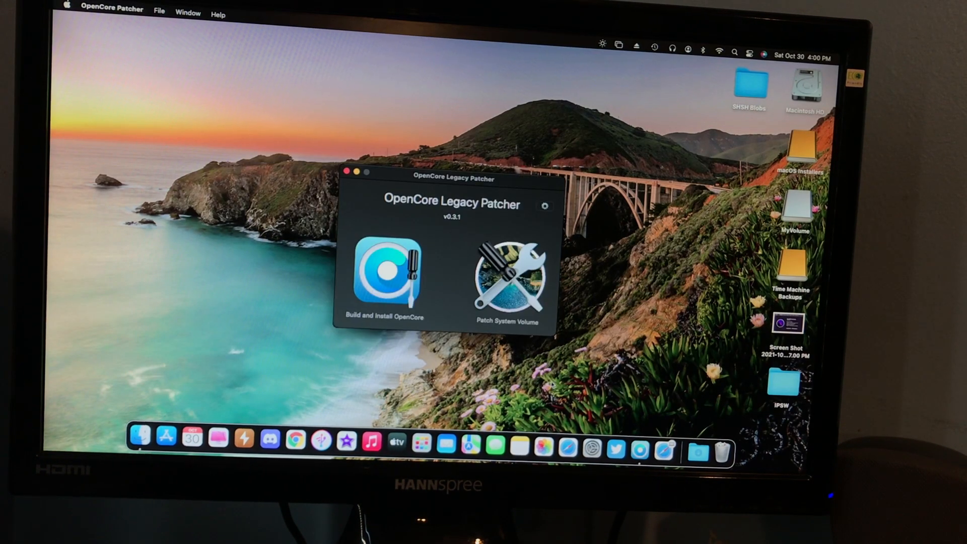
click(507, 281)
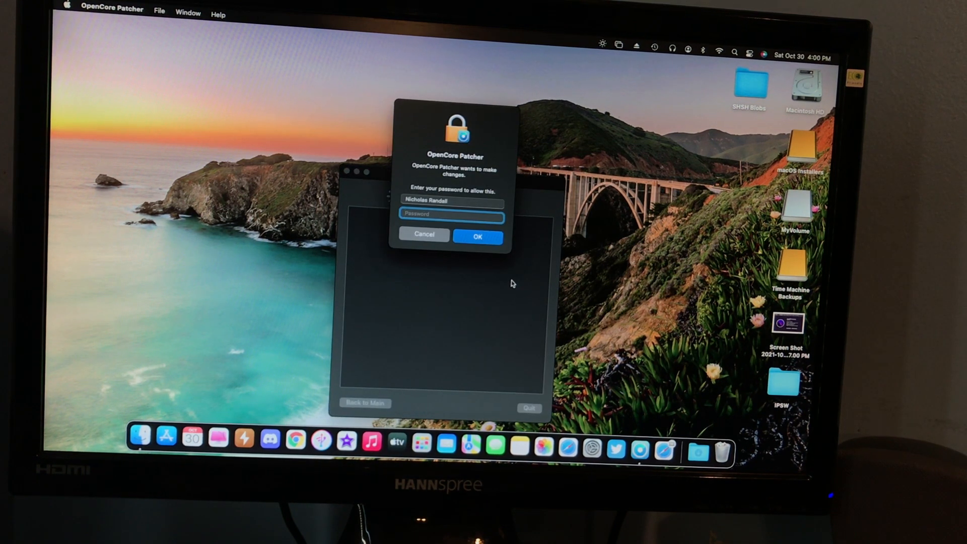
click(478, 236)
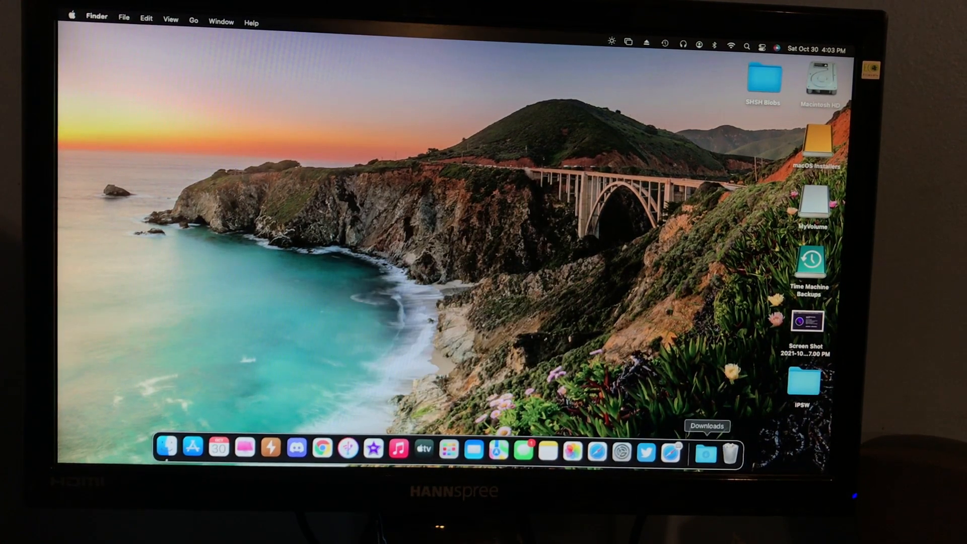
Check the Trash, then launch OpenCore-Patcher from the desktop and approve the internet-download warning
click(730, 447)
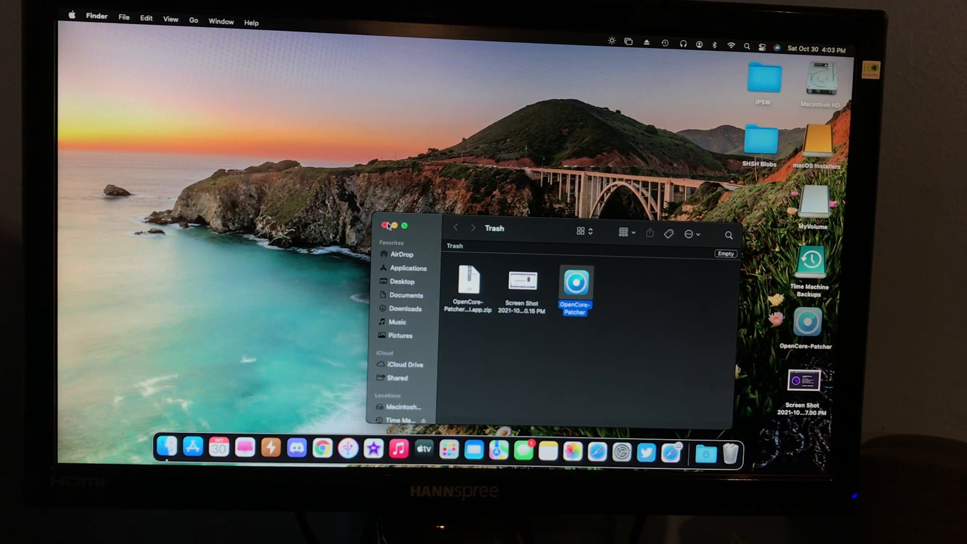
click(383, 225)
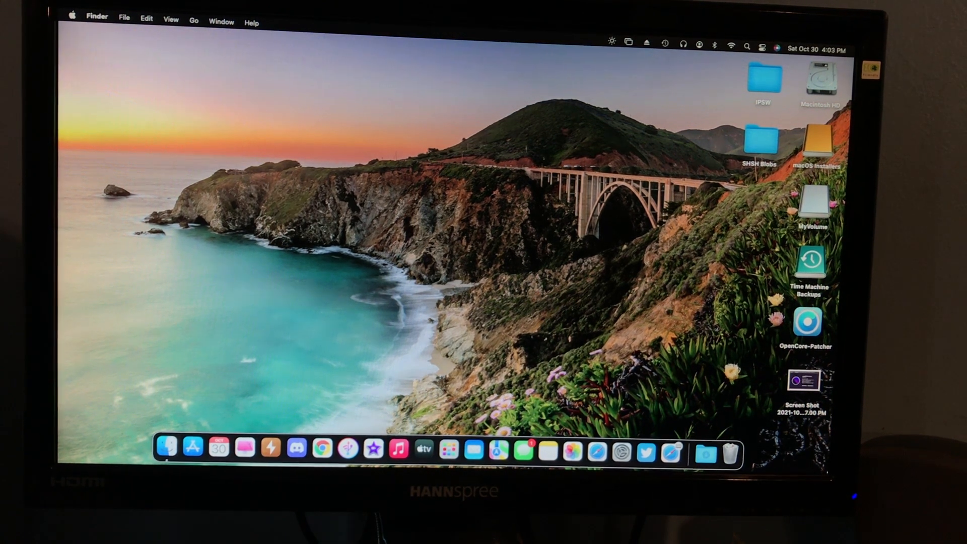
click(805, 321)
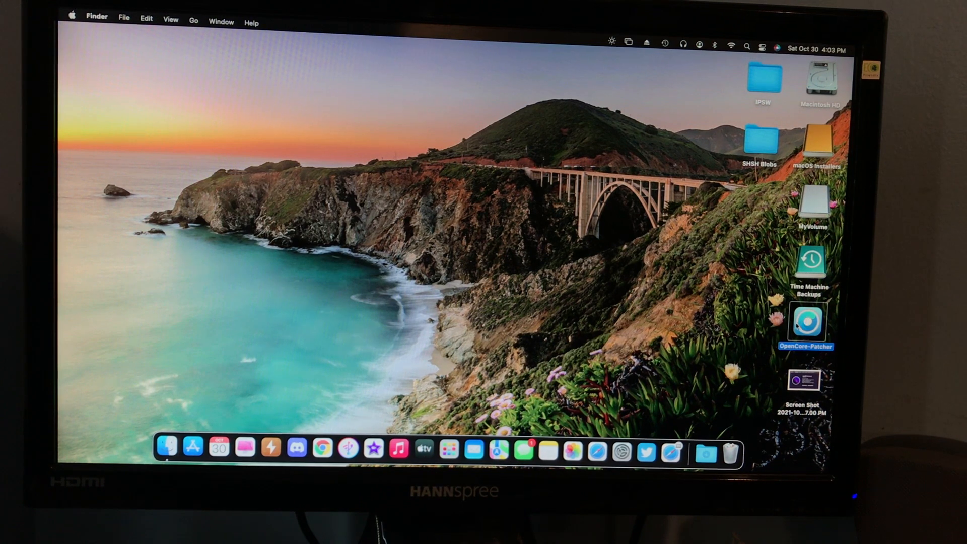
double_click(805, 322)
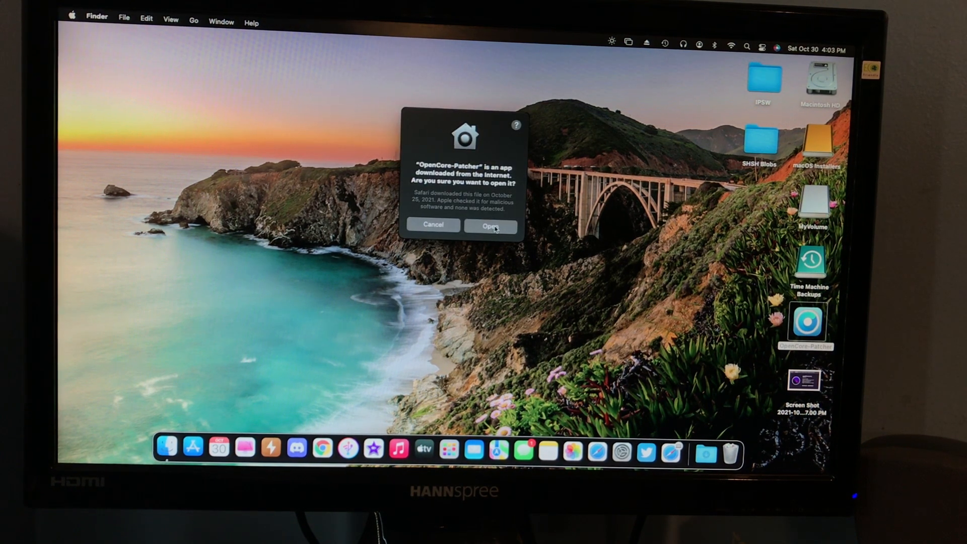
click(490, 224)
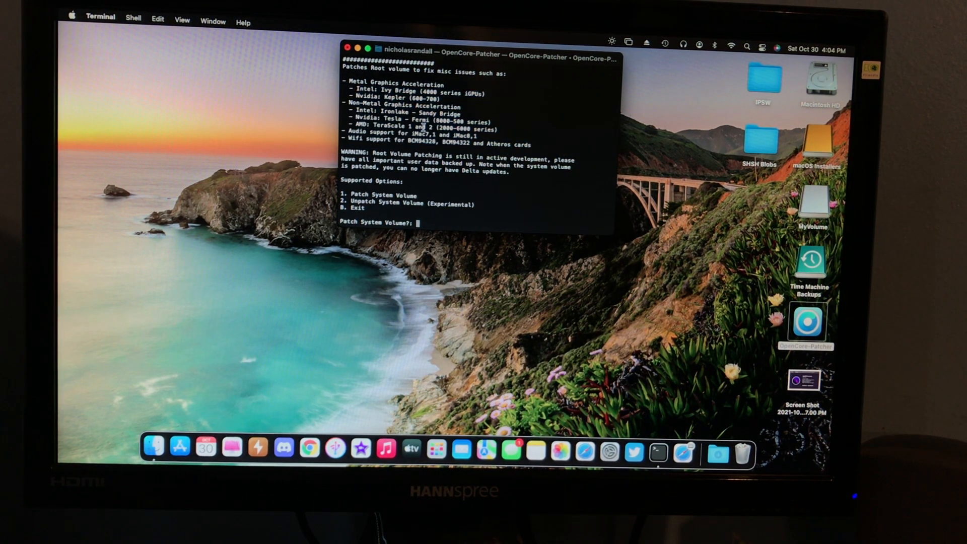
mouse_move(427, 212)
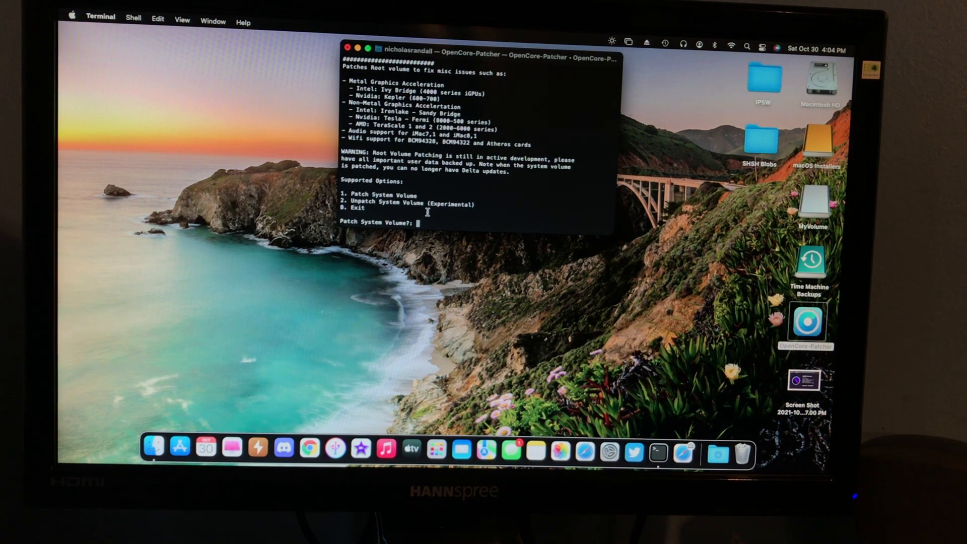
Choose 1 Patch System Volume and confirm y to apply the Ivy Bridge graphics patch
text(1)
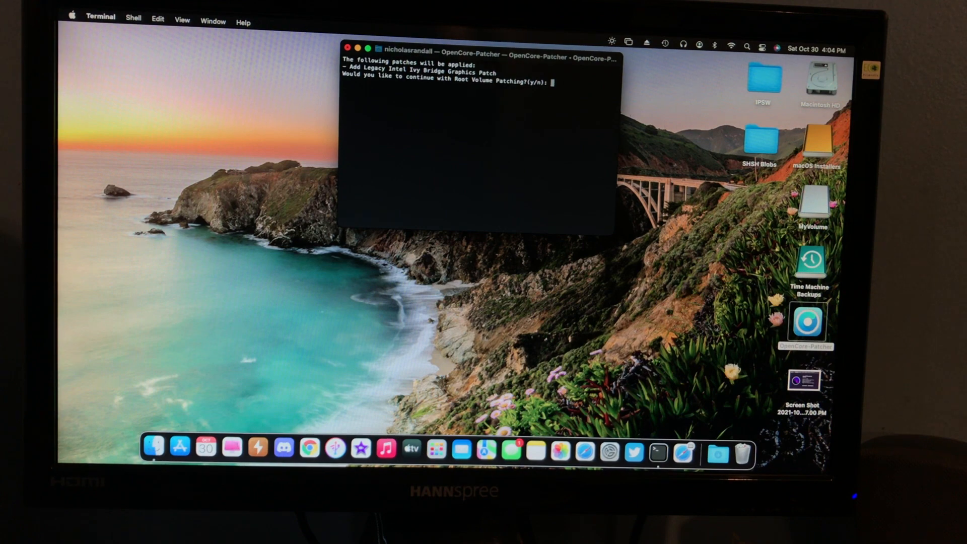
text(y)
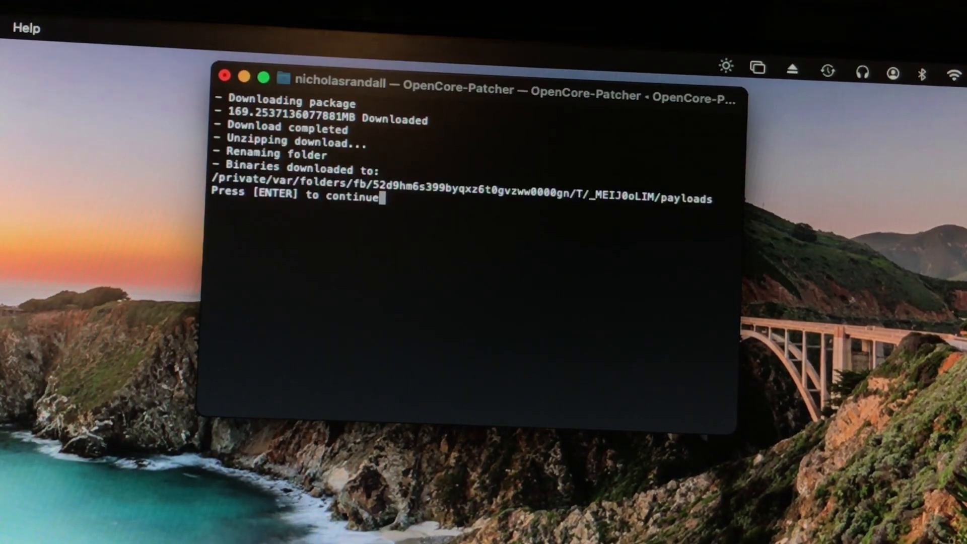
Continue past the download, quit the patcher with q and confirm restarting the Mac
key(Return)
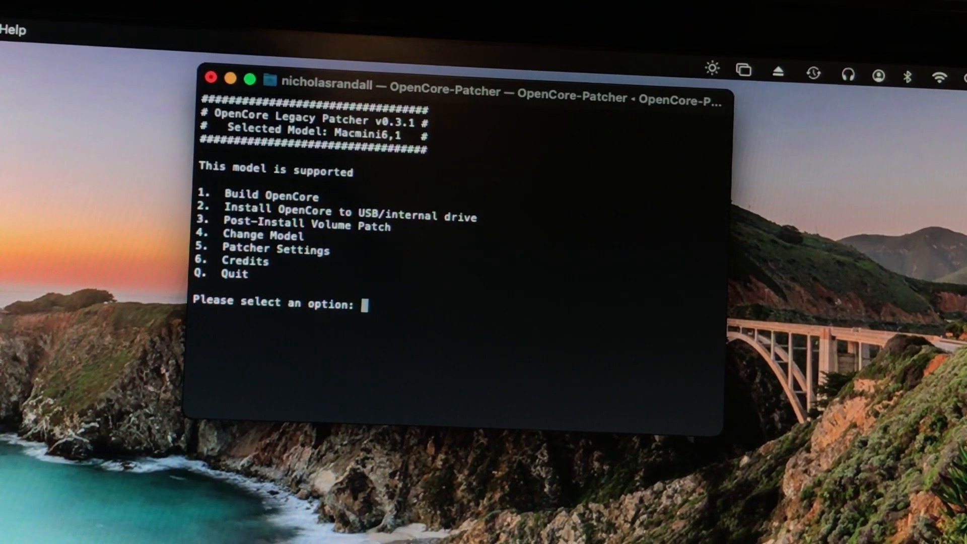
text(q)
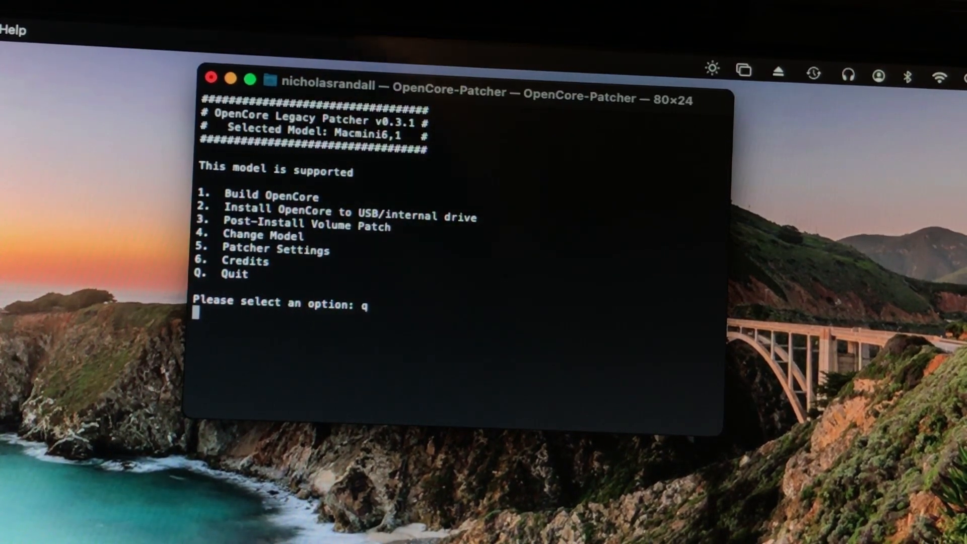
key(Return)
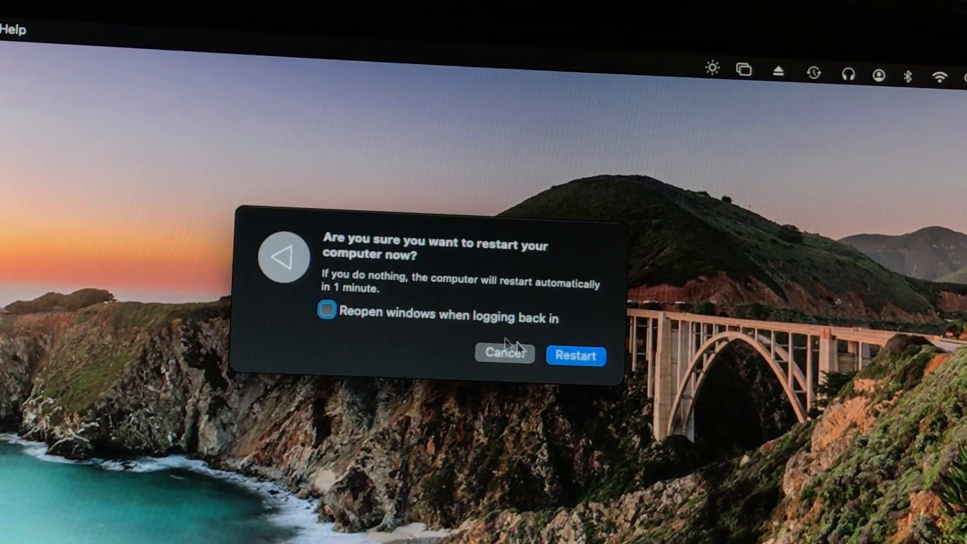
click(503, 355)
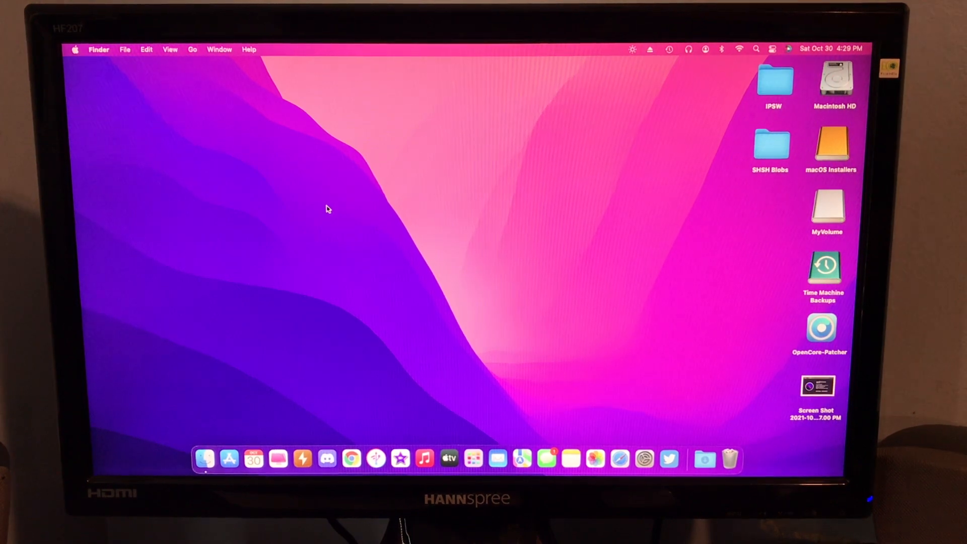
Reopen the patcher and toggle ShowPicker Mode off in Adjust Miscellaneous Settings
click(473, 458)
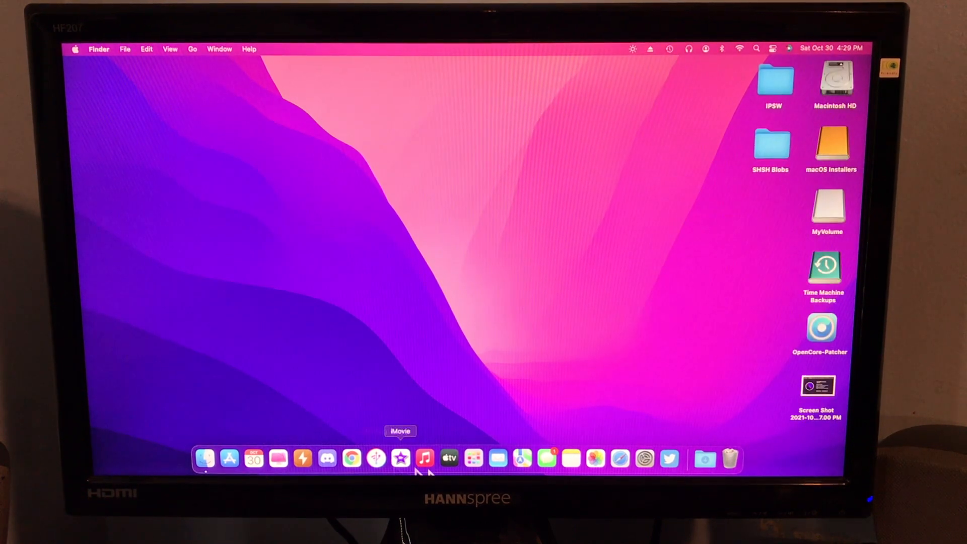
mouse_move(473, 459)
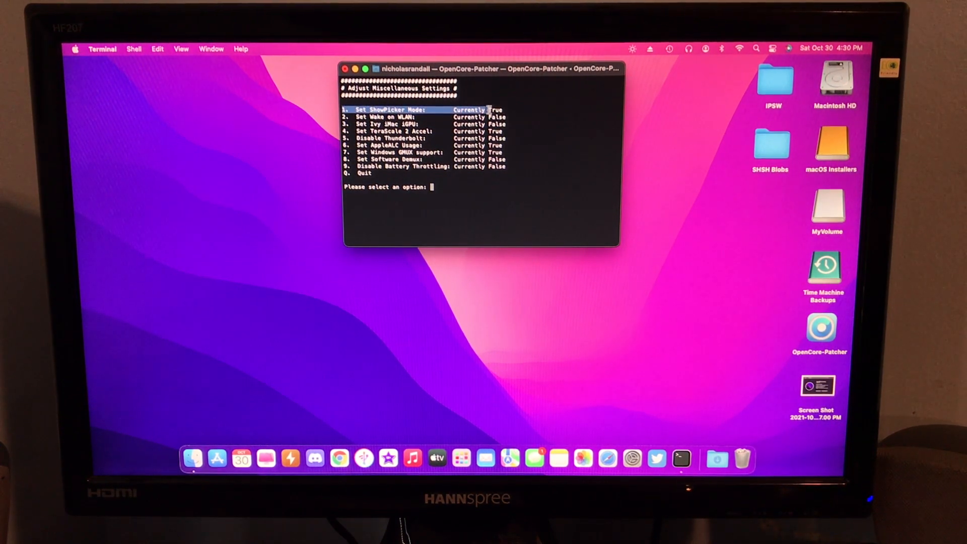
text(1)
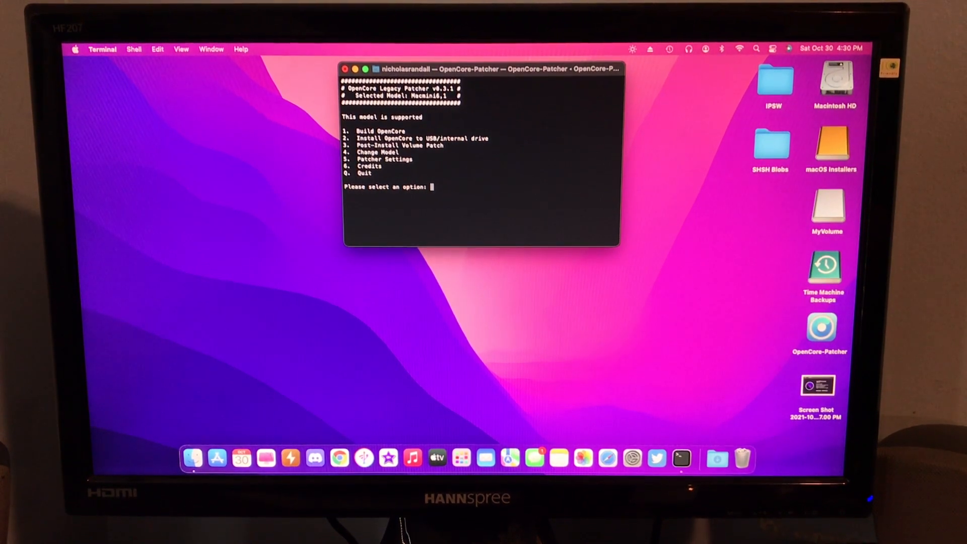
Build OpenCore, install it to disk 0's EFI partition with admin authorization, then close Terminal
text(1)
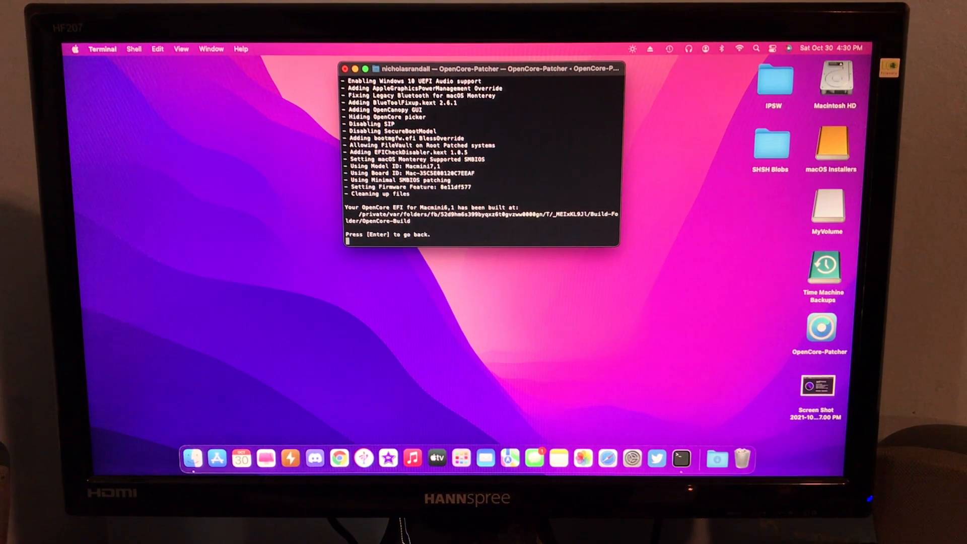
key(Return)
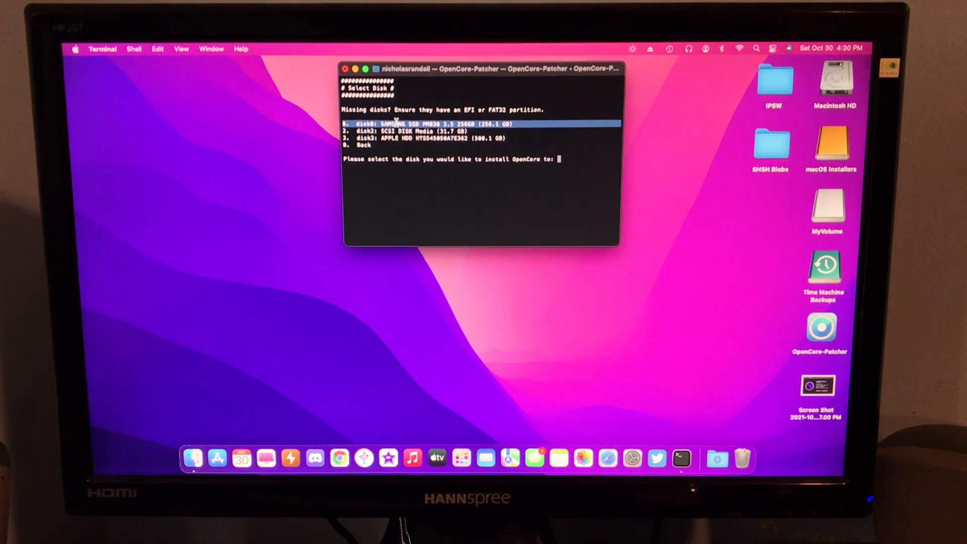
text(0)
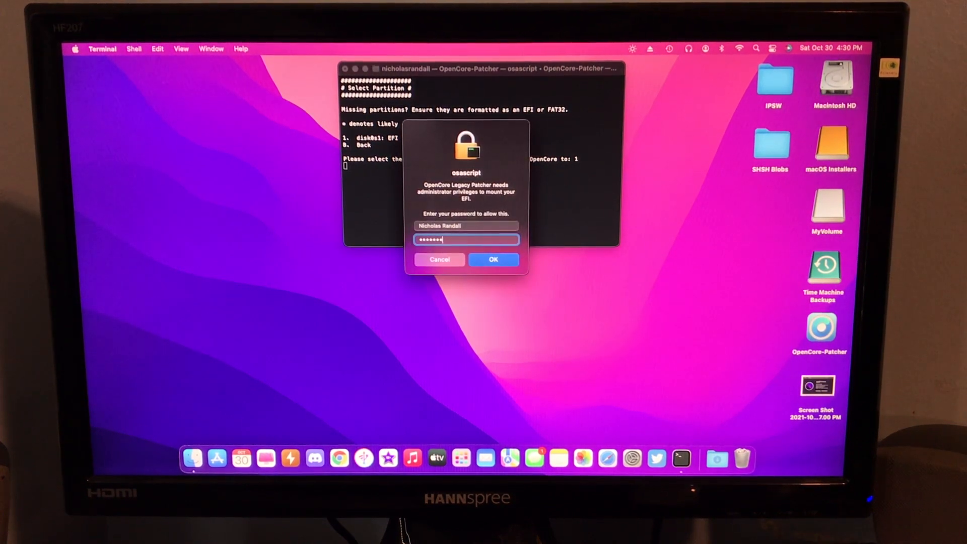
click(493, 259)
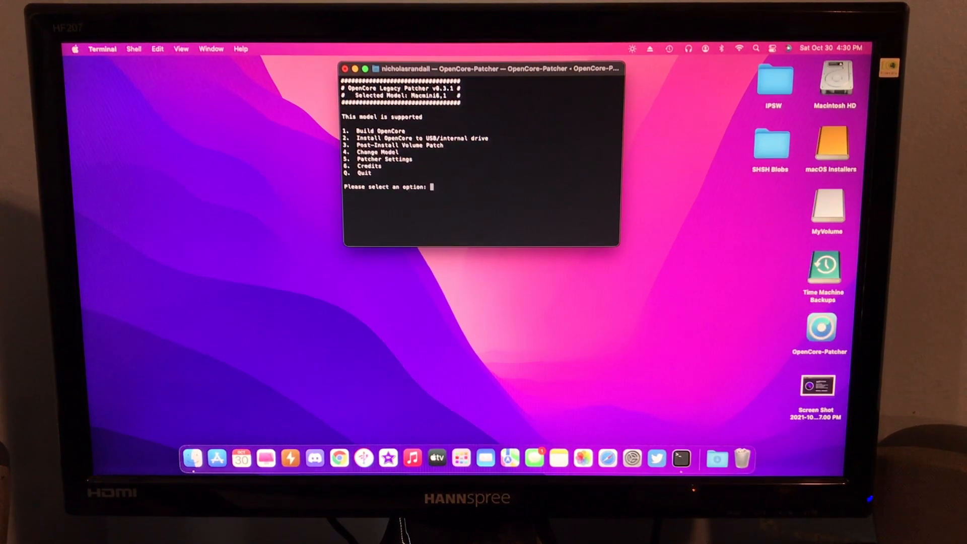
click(346, 69)
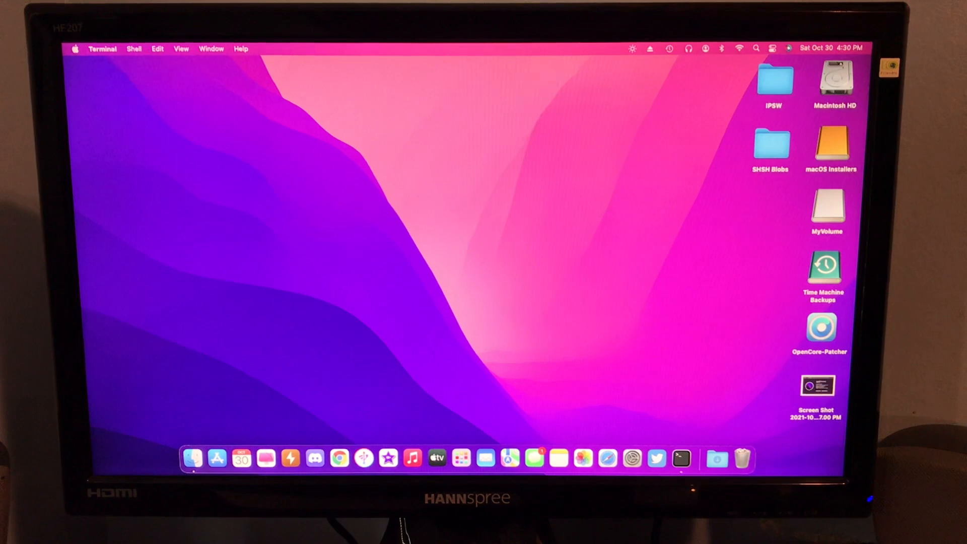